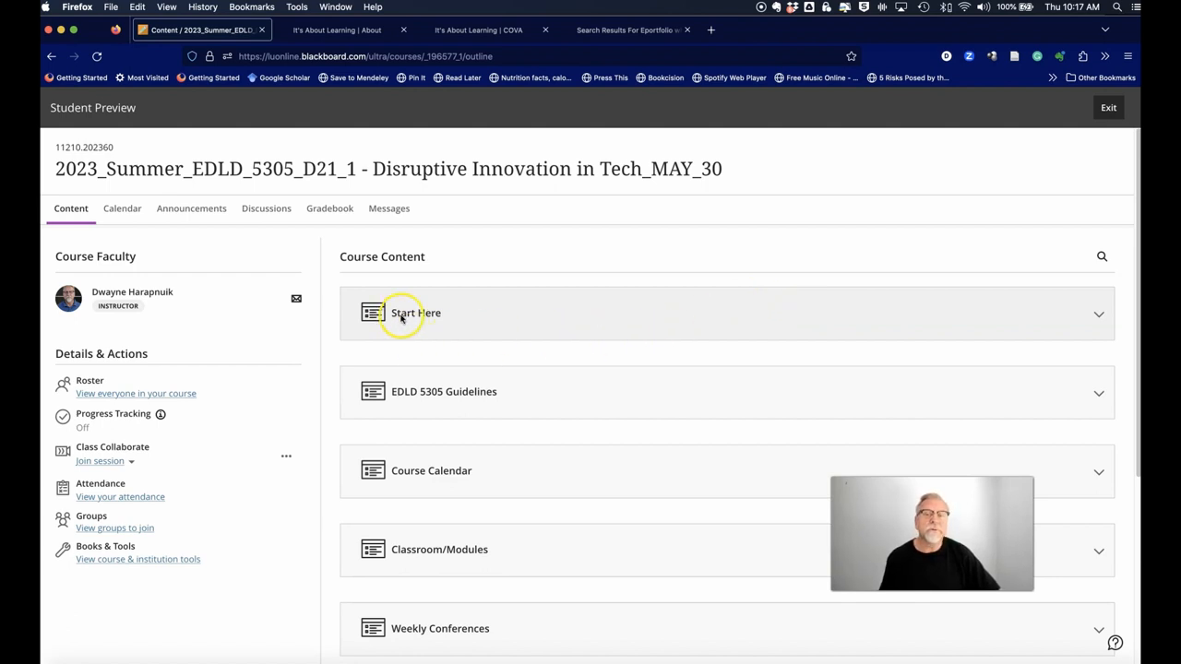
# Step: Expand the Getting Started with Blackboard & Time Management folder to list its items
pyautogui.scroll(-3)
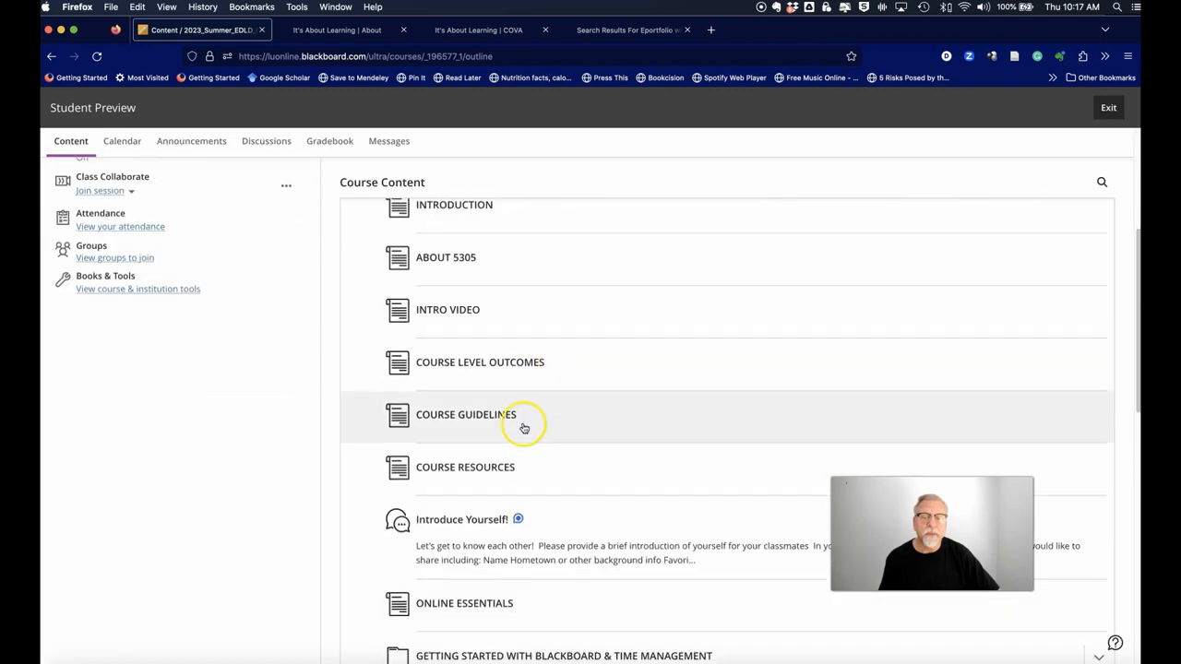
pyautogui.scroll(-3)
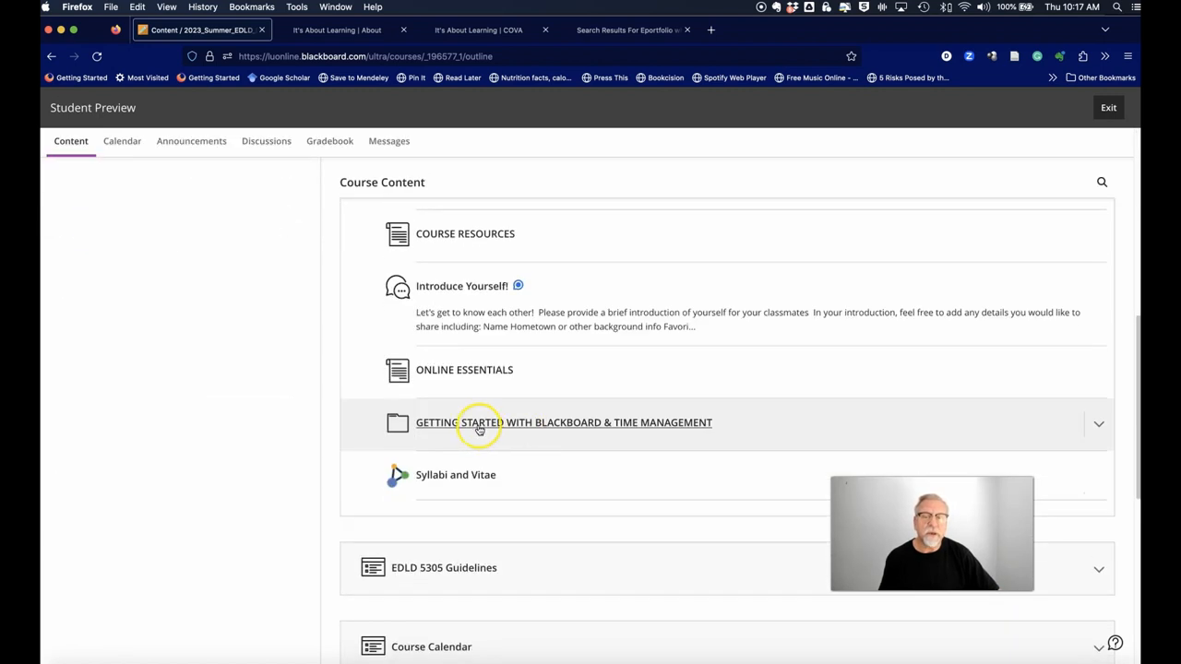
pyautogui.click(563, 423)
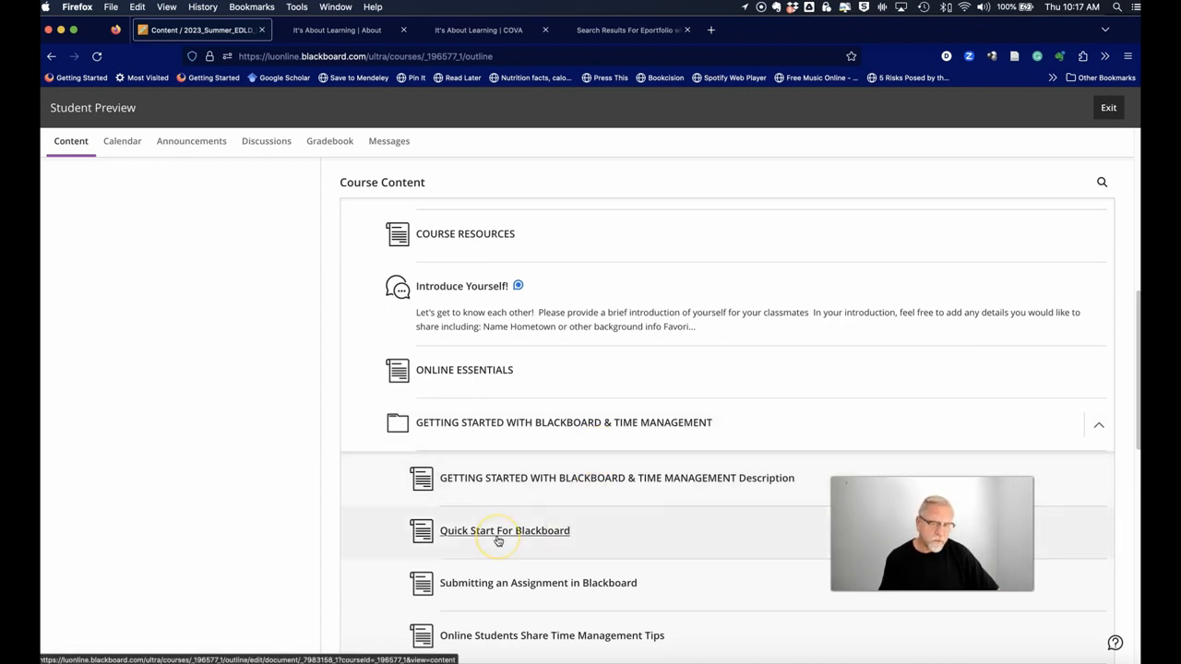
pyautogui.moveTo(498, 539)
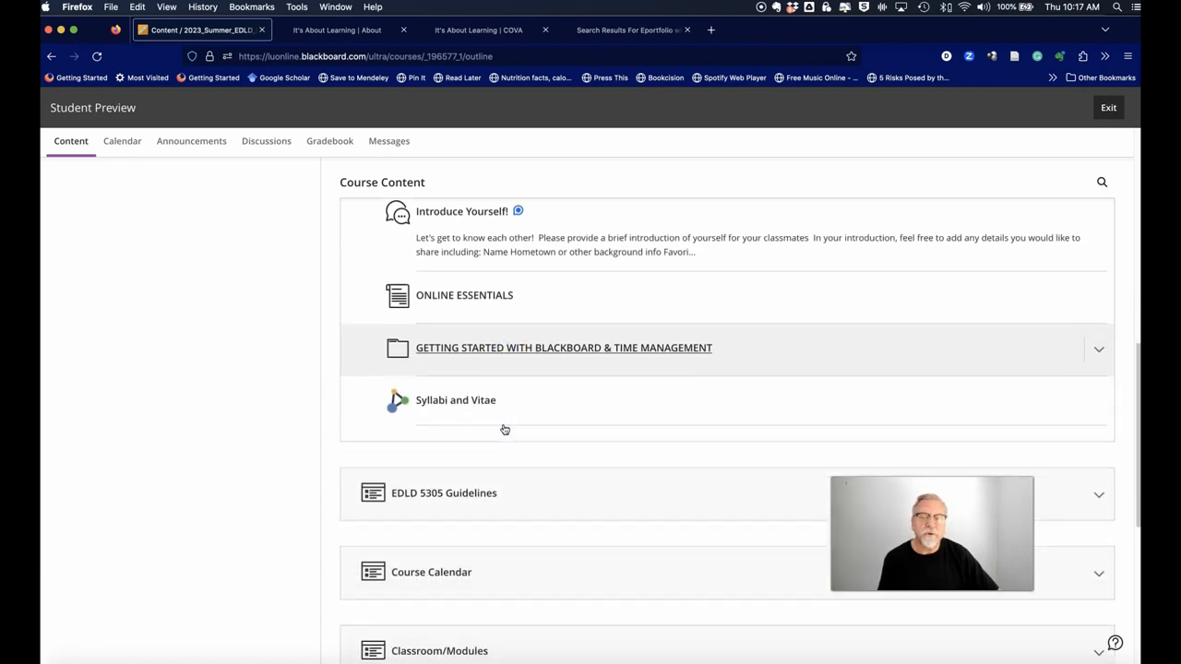
# Step: Expand Classroom/Modules to list the weekly folders such as Disruptive Innovation
pyautogui.scroll(-3)
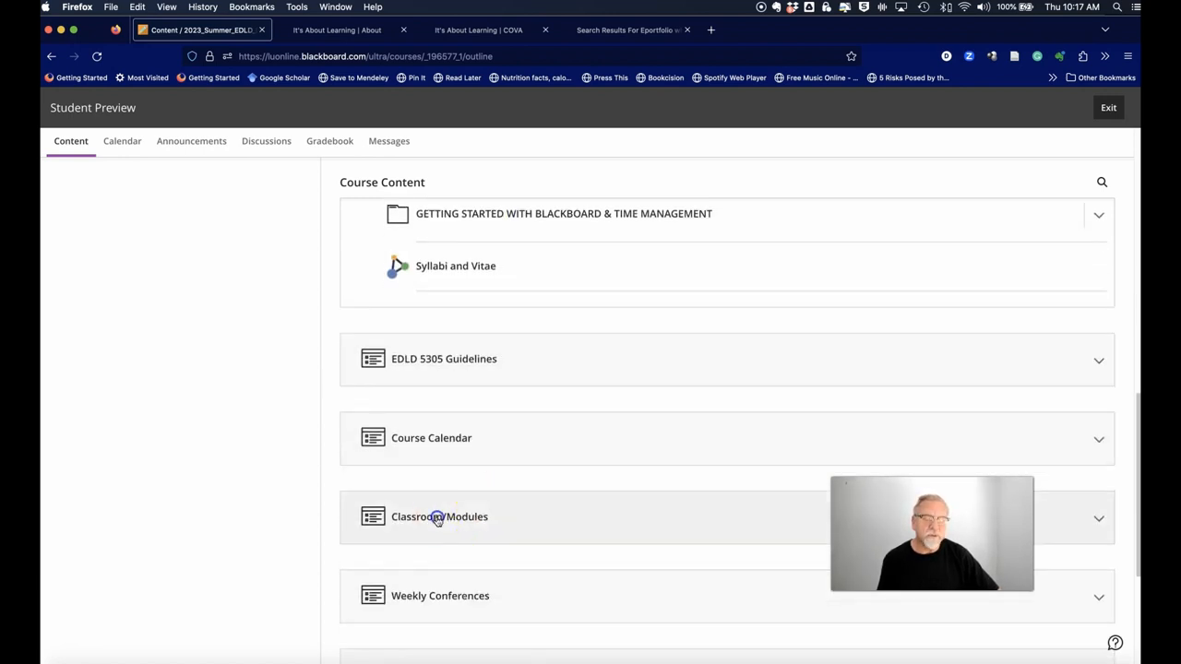
pyautogui.click(439, 516)
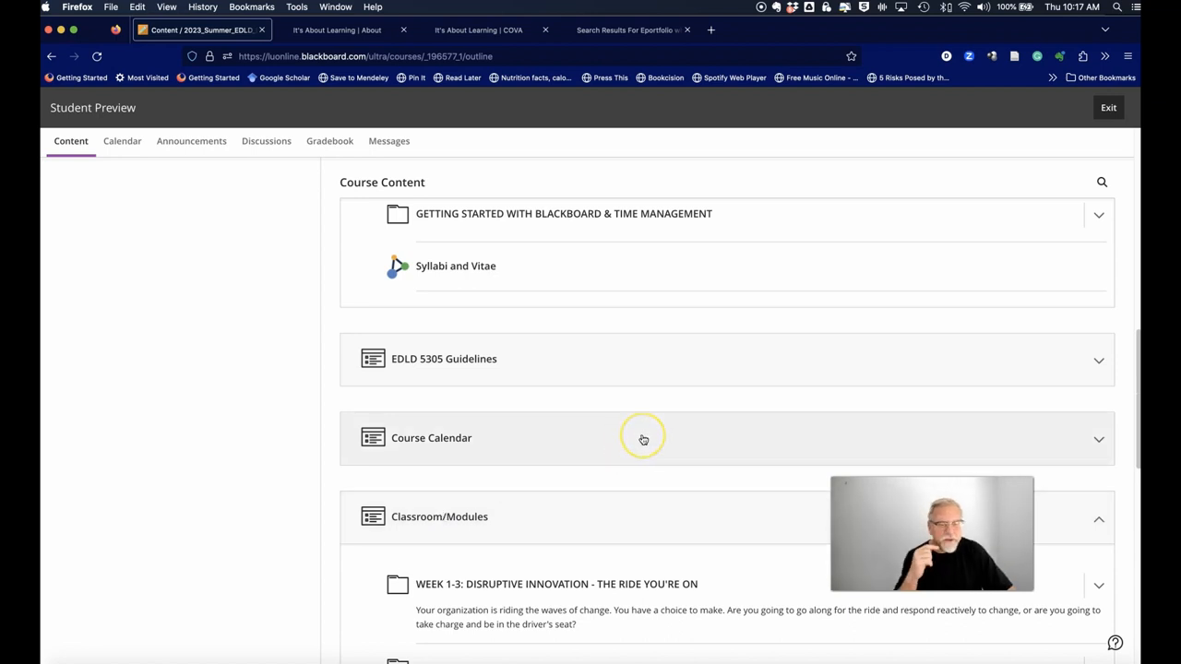
pyautogui.scroll(-3)
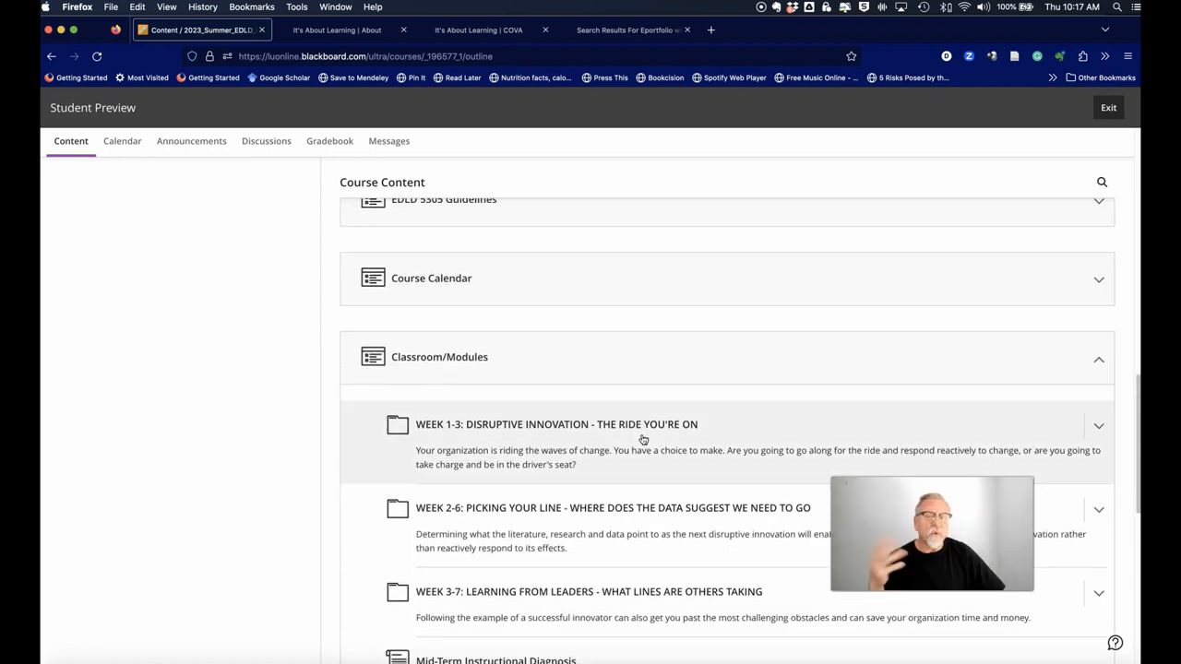
pyautogui.moveTo(557, 439)
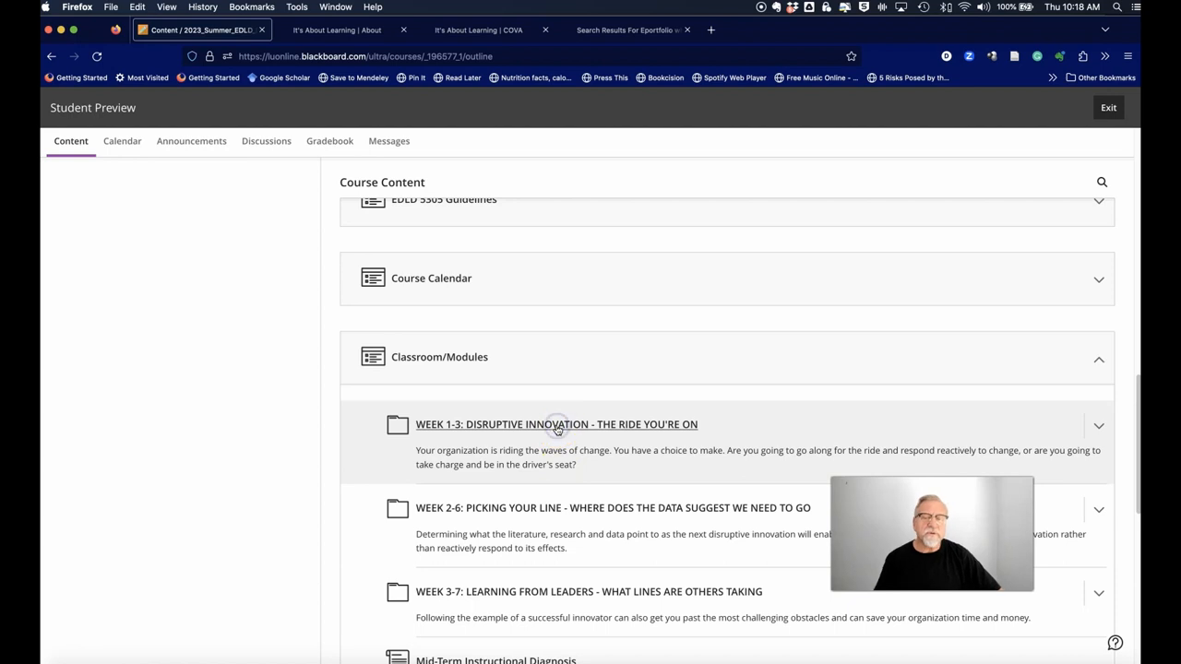
# Step: Expand WEEK 1-3: DISRUPTIVE INNOVATION and open the Innovation Proposal assignment
pyautogui.click(557, 425)
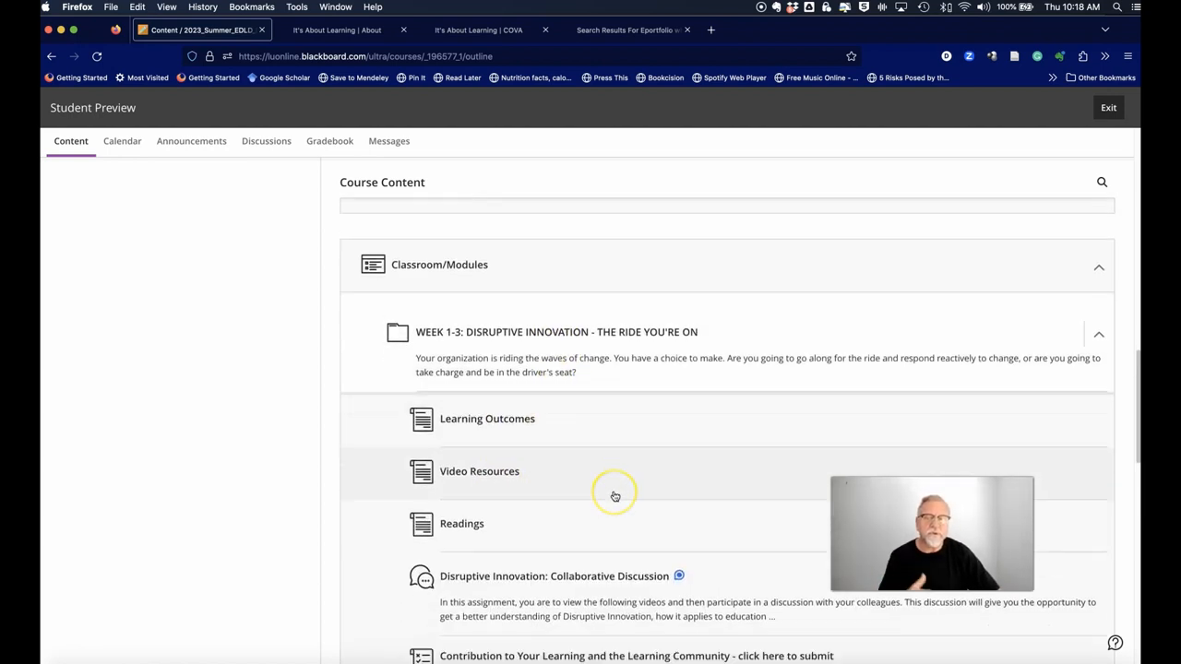
pyautogui.scroll(-3)
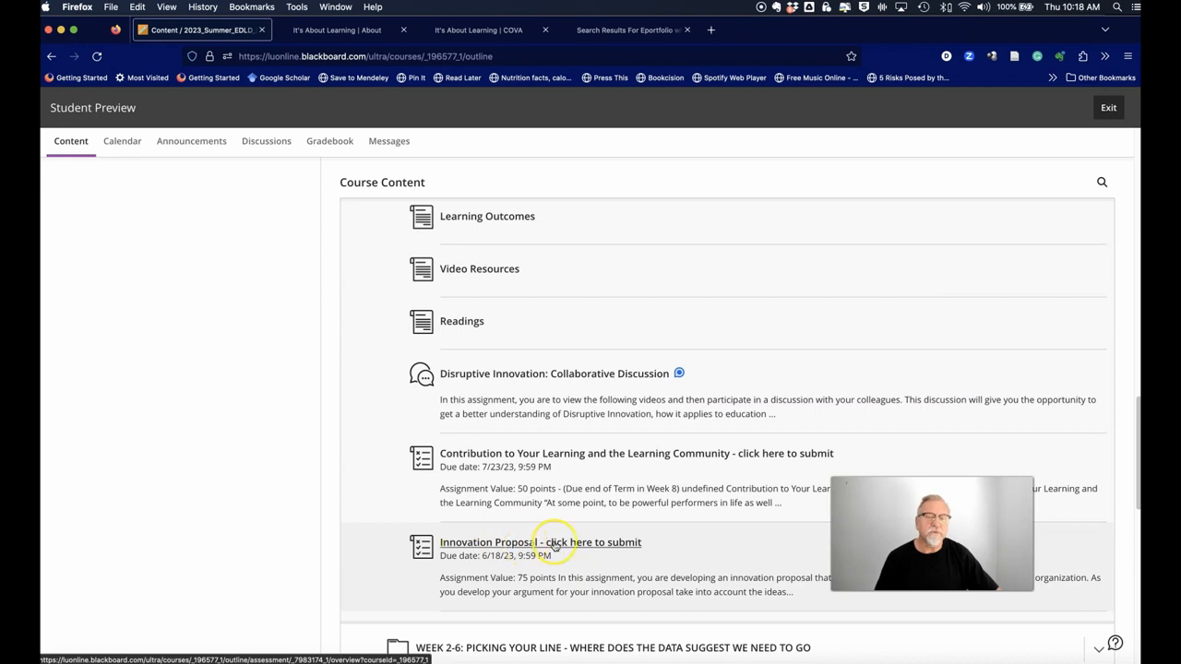
pyautogui.moveTo(465, 550)
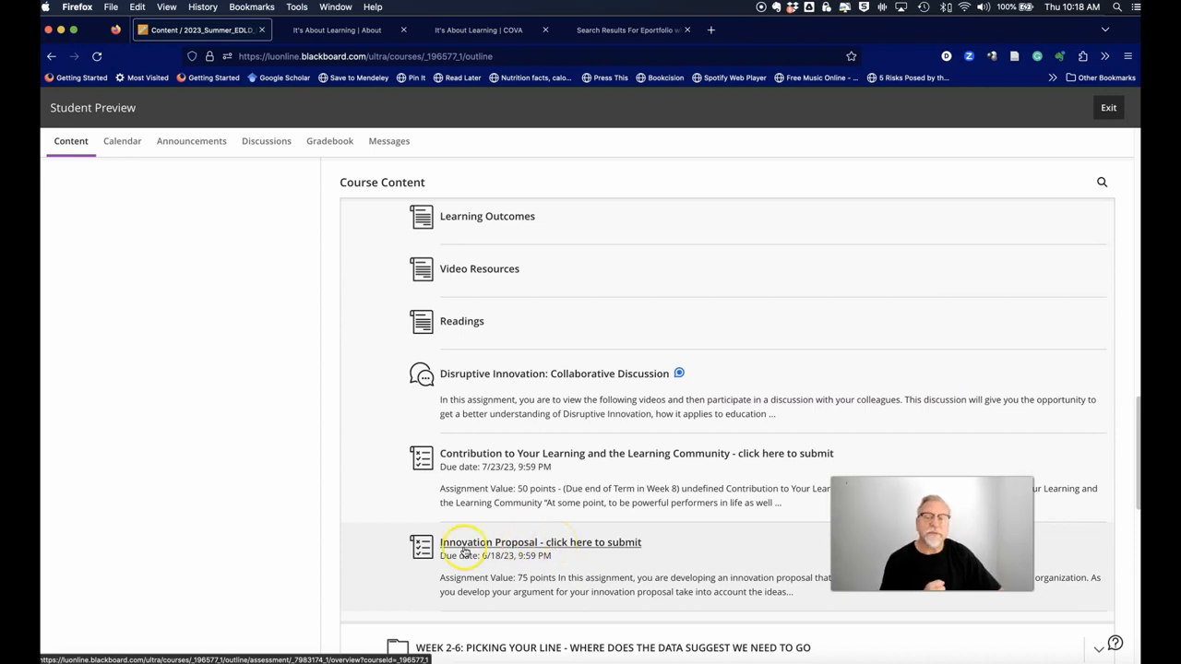
pyautogui.moveTo(660, 465)
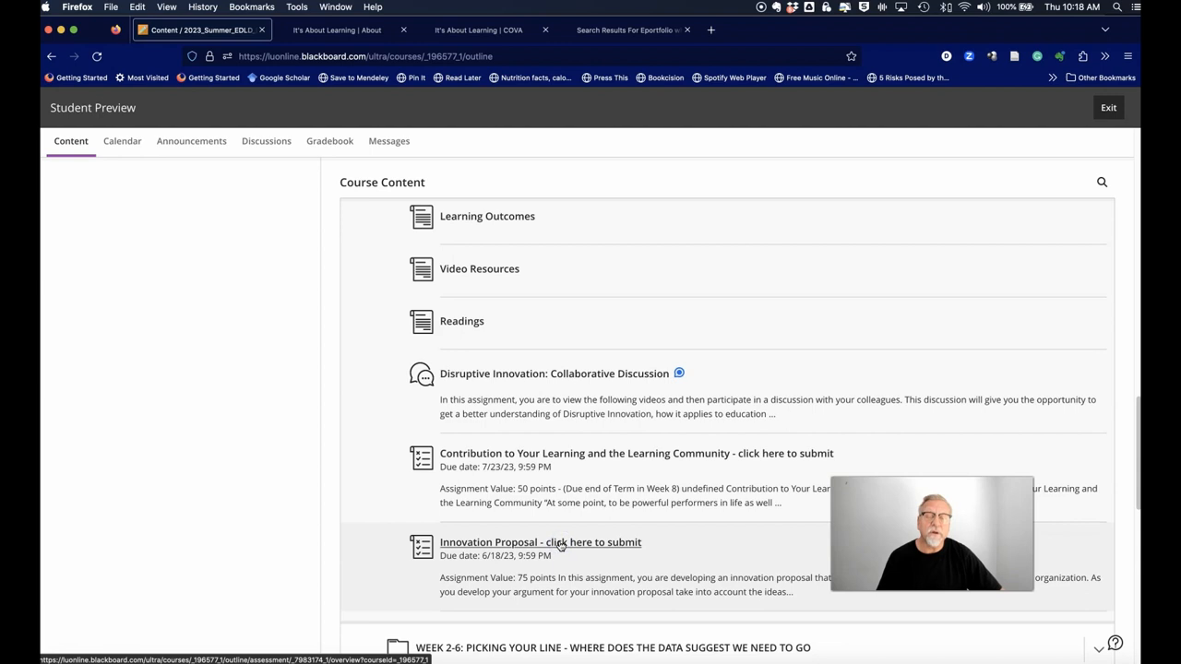
pyautogui.click(539, 542)
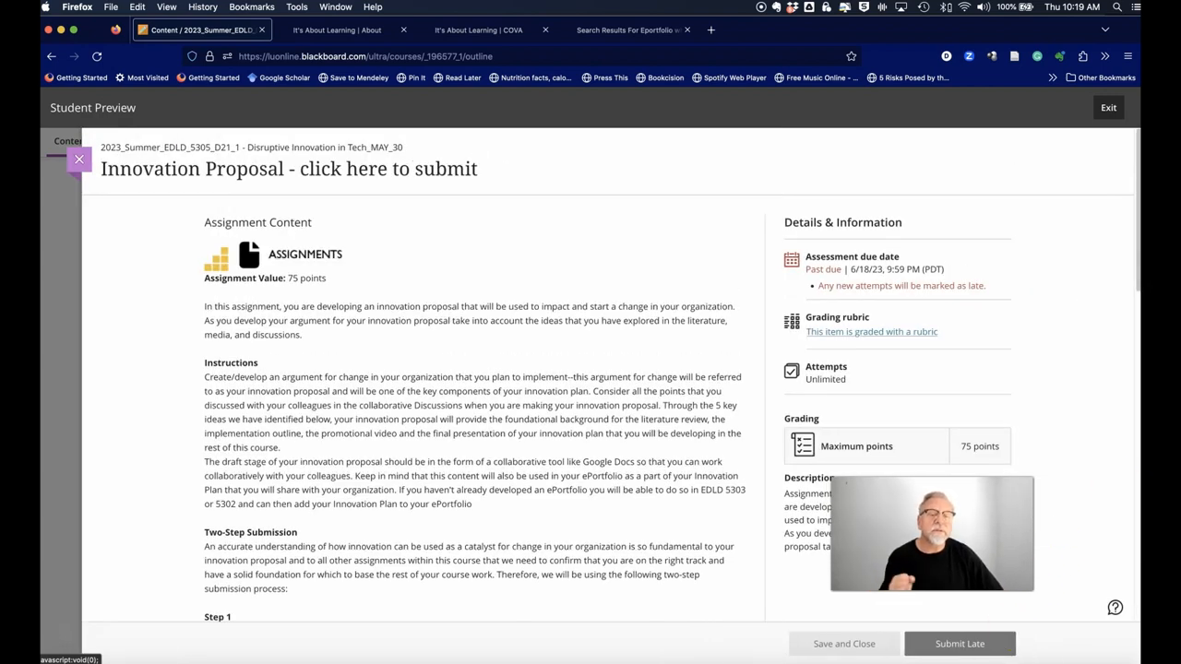
pyautogui.moveTo(1078, 542)
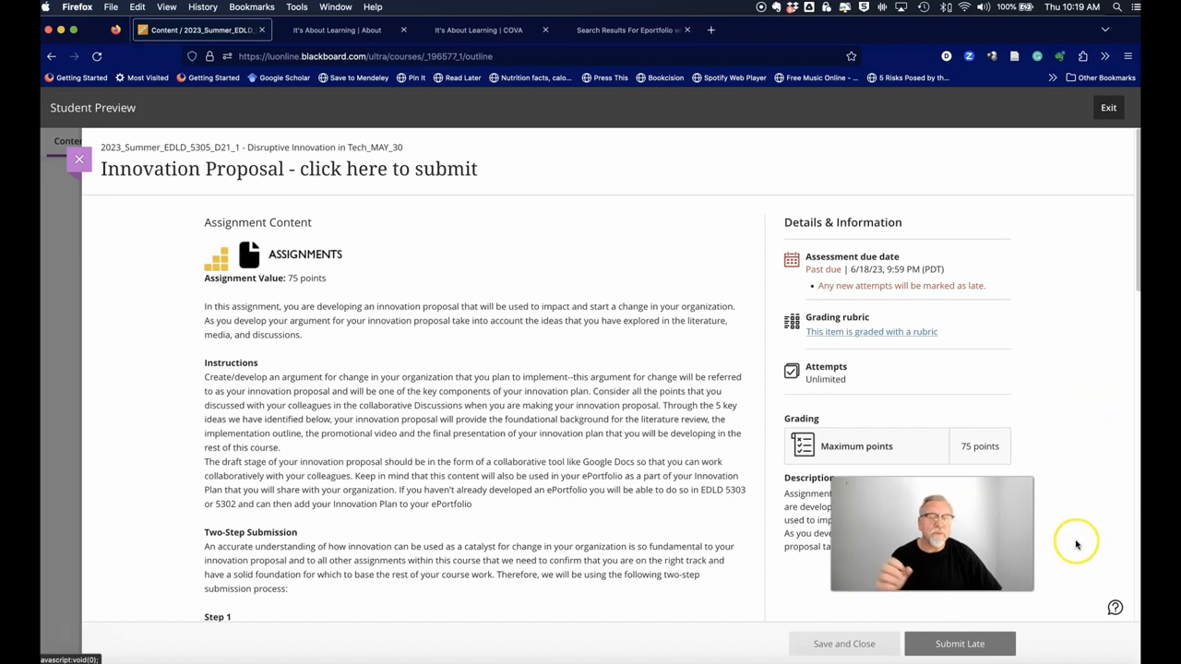
pyautogui.moveTo(472, 273)
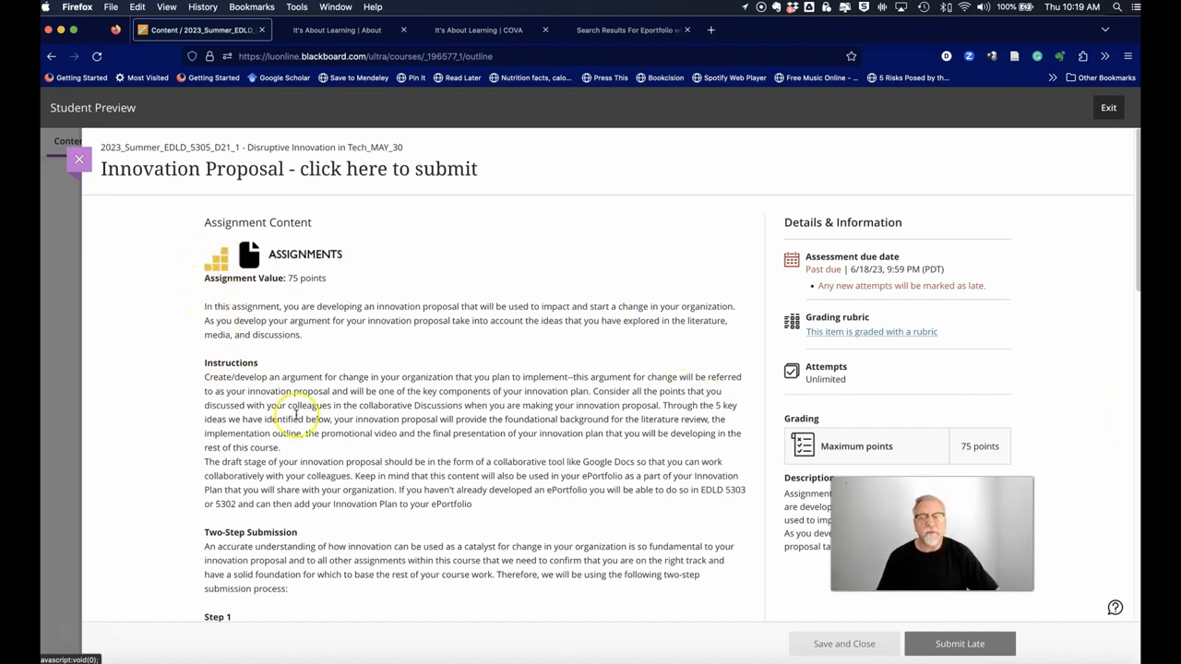
# Step: Read through Instructions and Two-Step Submission down to the Step 1 key points
pyautogui.scroll(-3)
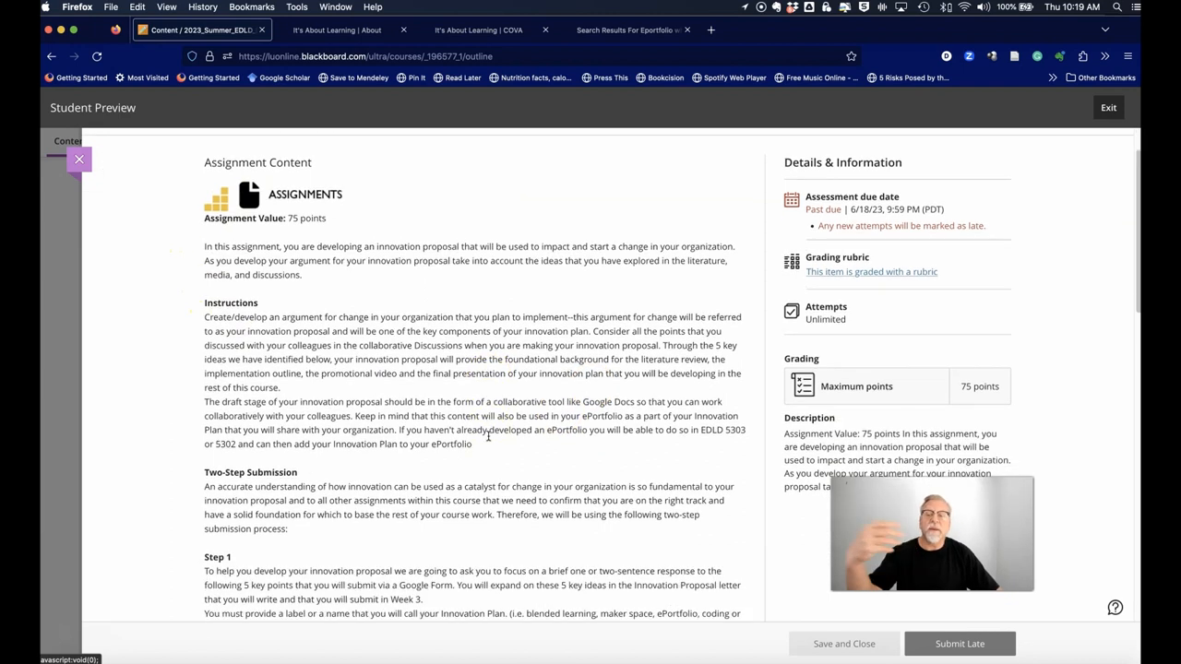
pyautogui.scroll(-3)
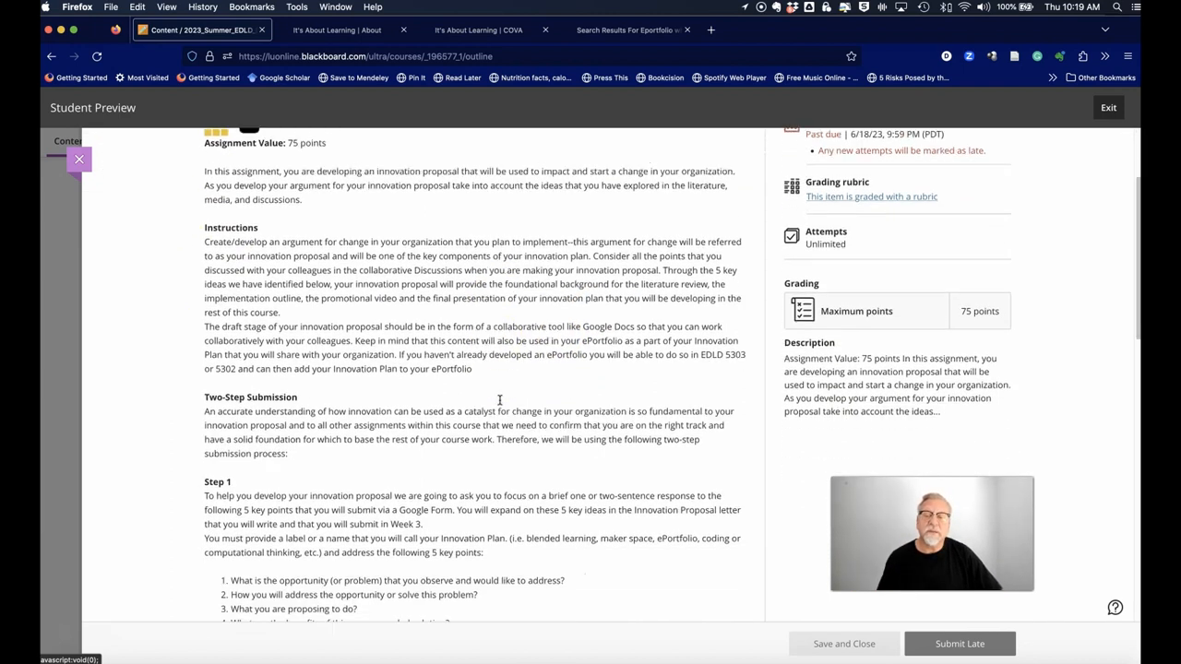
pyautogui.scroll(-3)
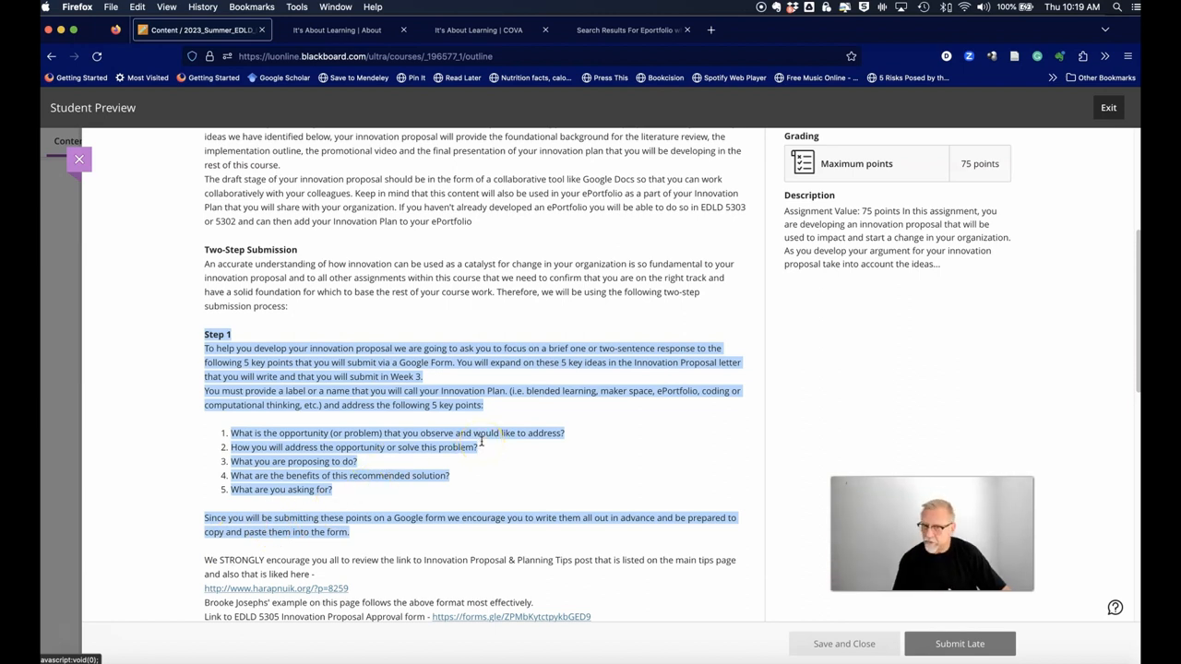
pyautogui.scroll(3)
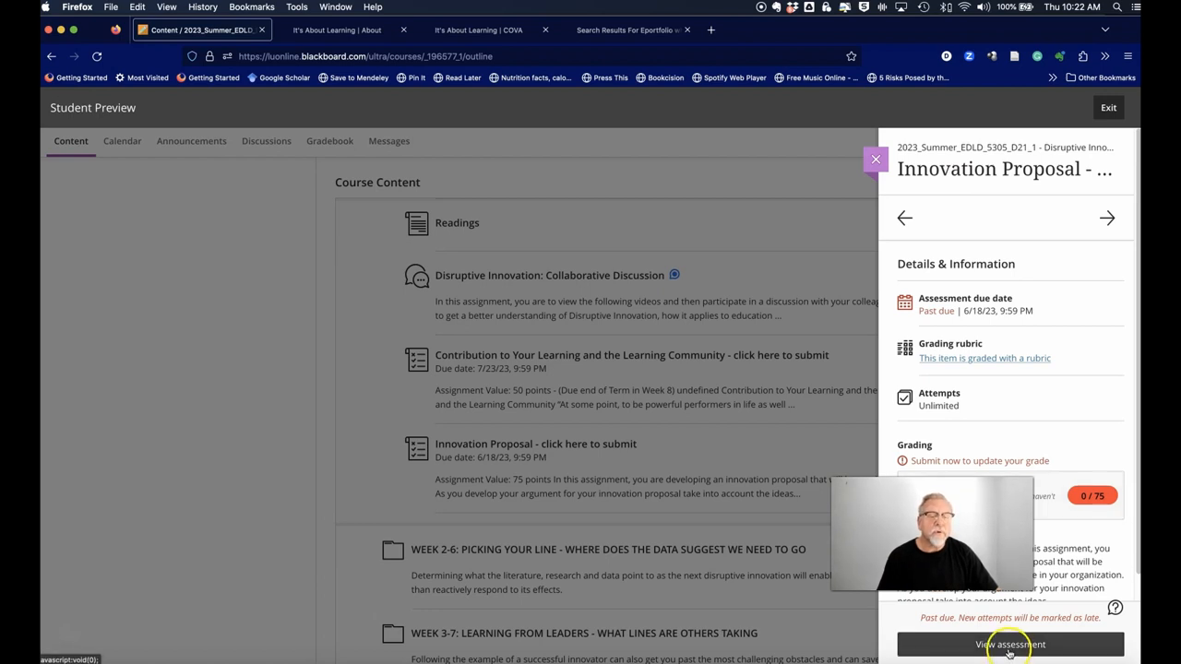
pyautogui.moveTo(1070, 415)
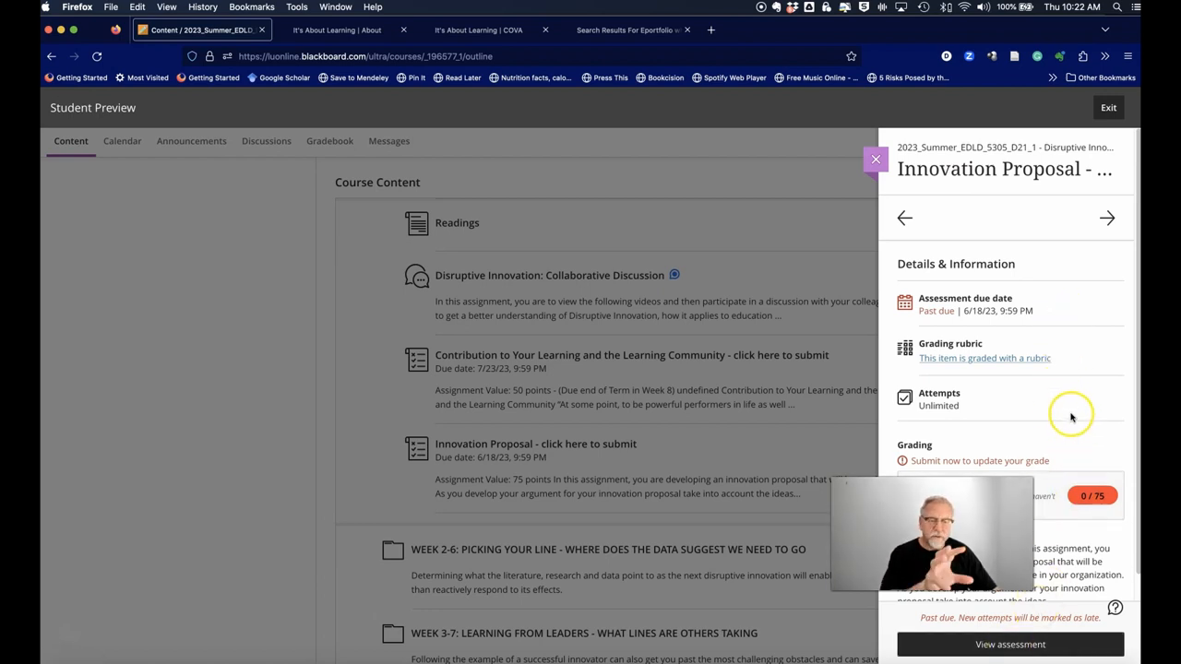